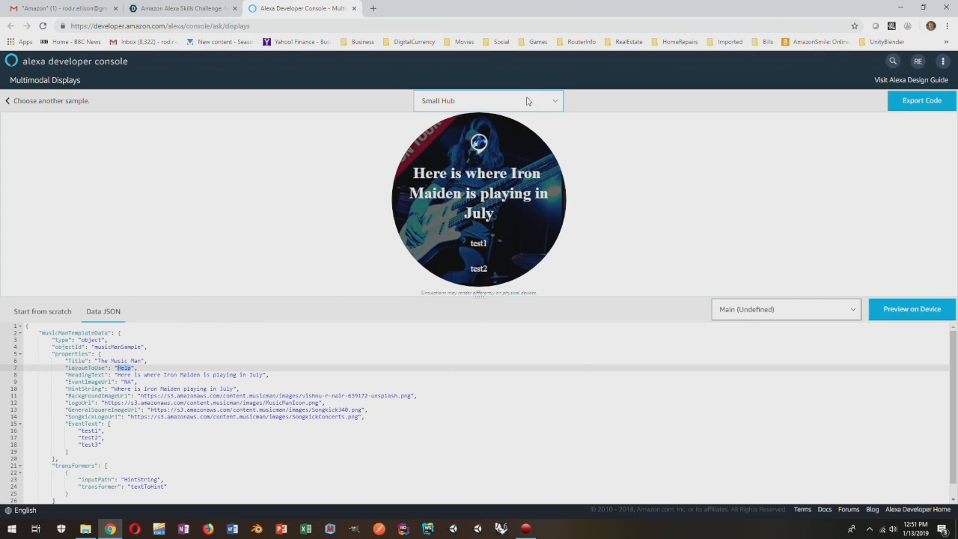
Preview the display on Medium Hub, Extra Large TV and then Large Hub via the device dropdown
left_click(489, 100)
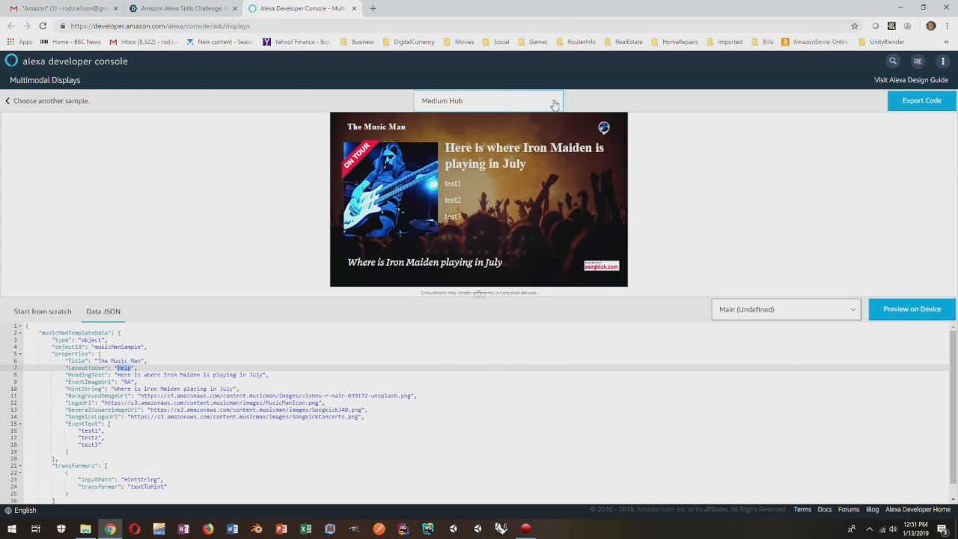
left_click(486, 101)
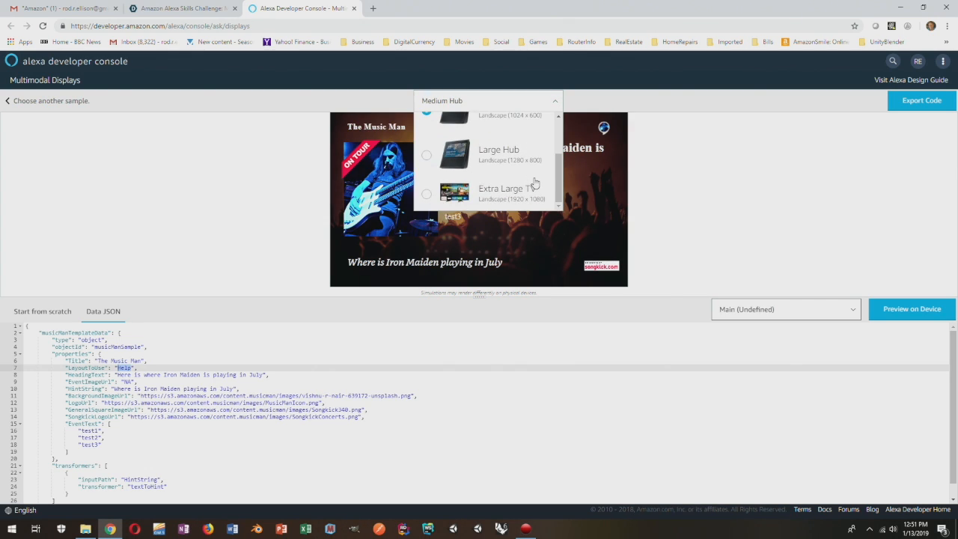
left_click(509, 193)
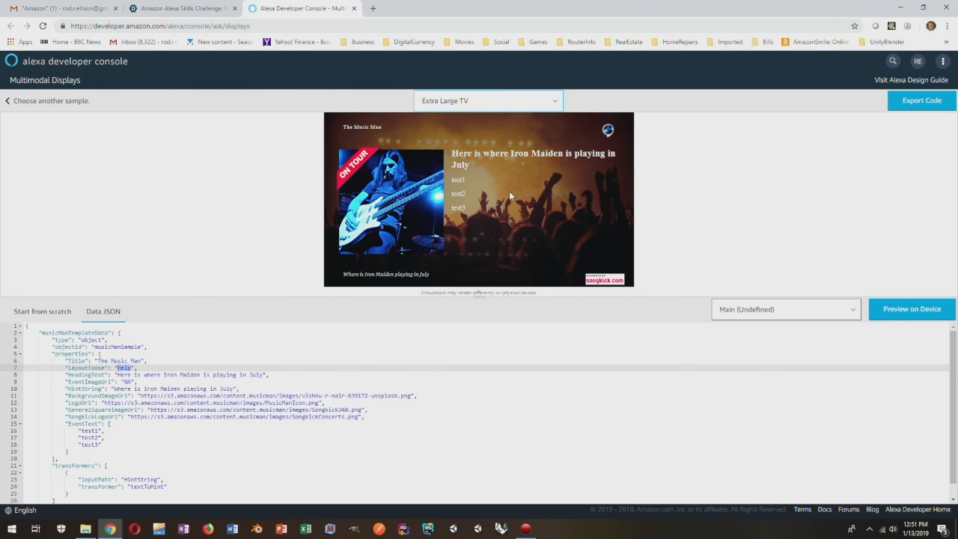
mouse_move(557, 110)
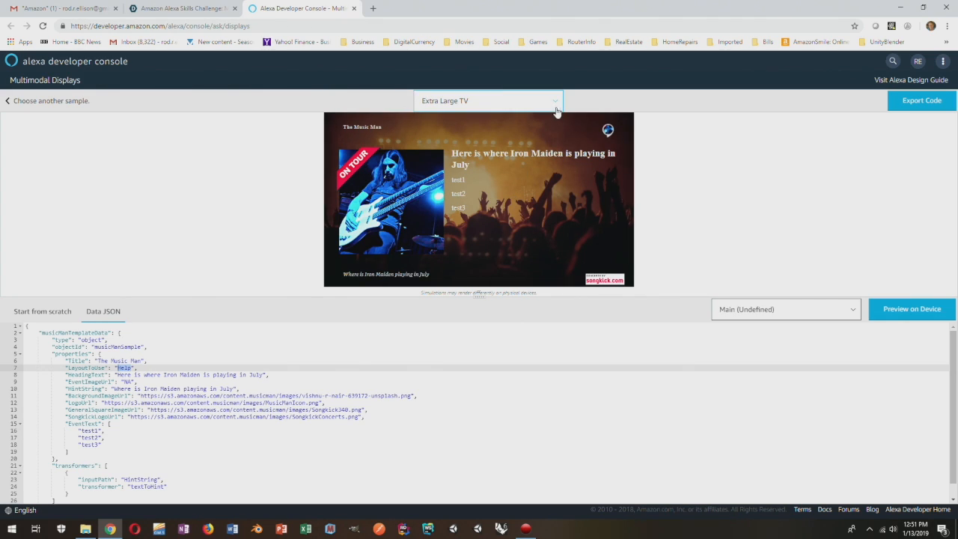
left_click(487, 100)
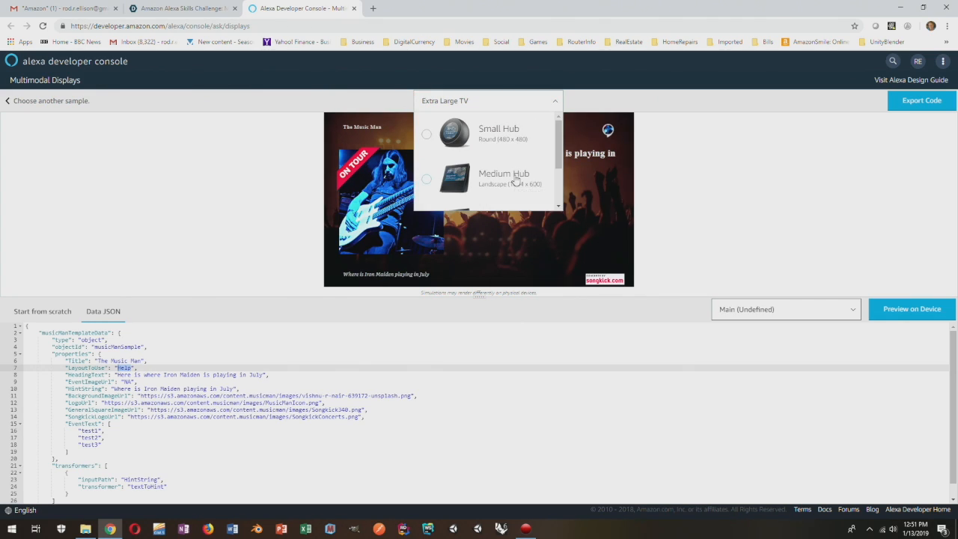
left_click(503, 180)
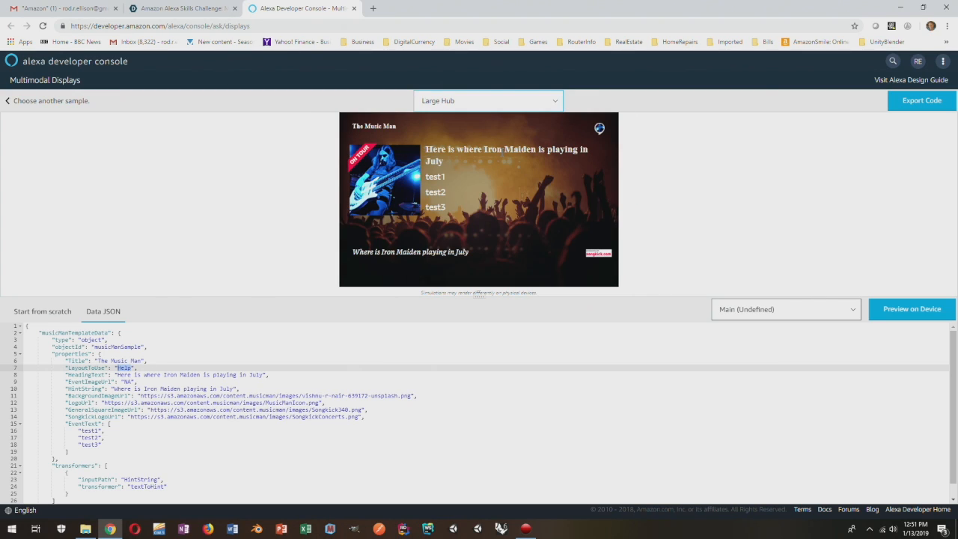
mouse_move(448, 222)
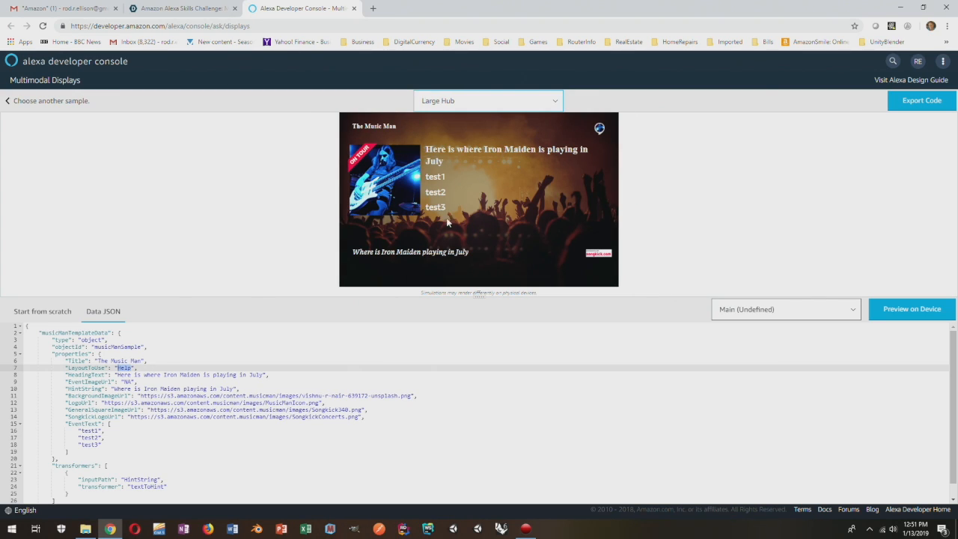
Bring up the Layouts tree and collapse the expanded Home layout branch
left_click(42, 310)
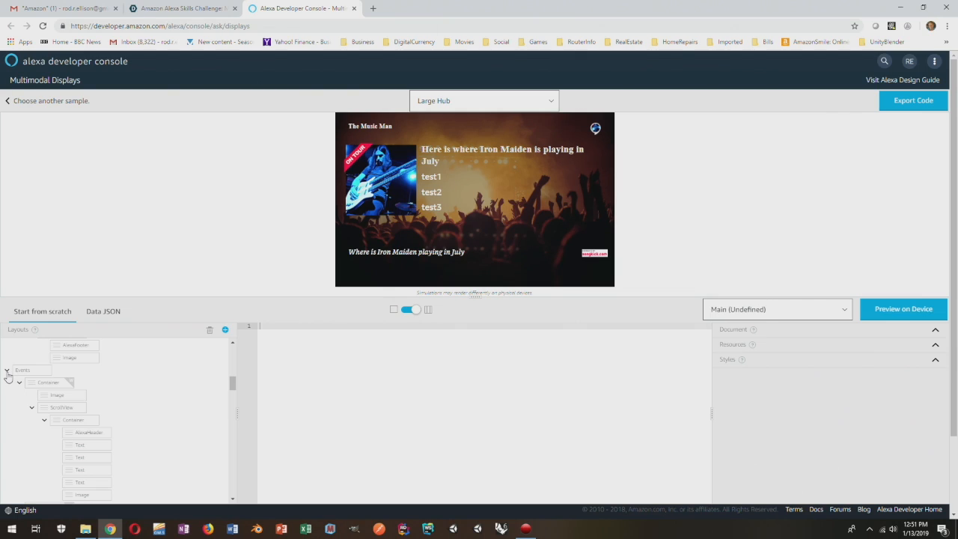
left_click(7, 370)
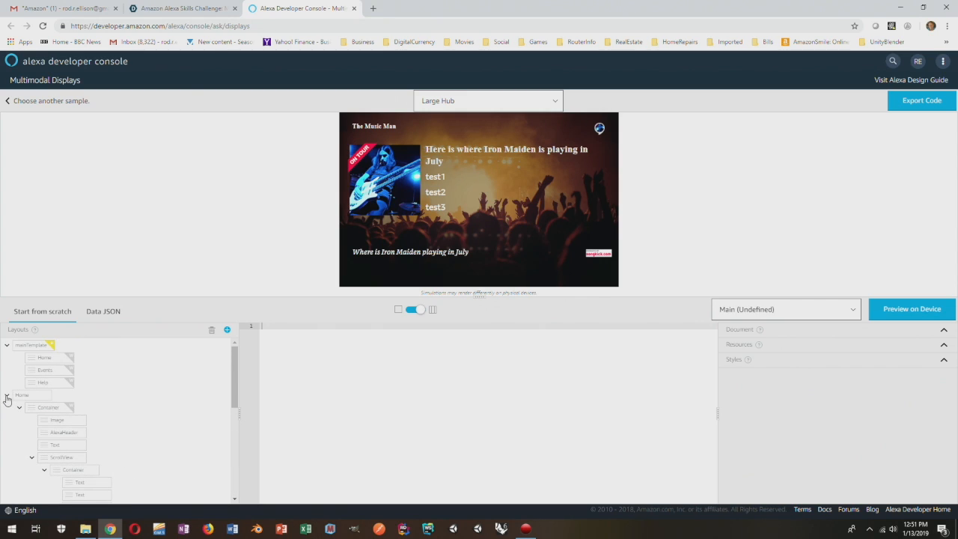
mouse_move(96, 386)
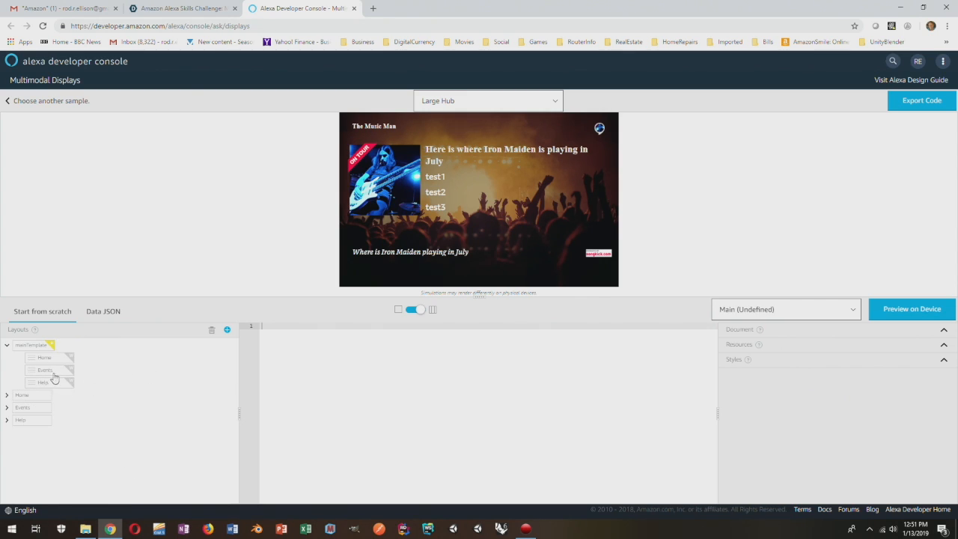
Select the Home node under mainTemplate to show its JSON in the editor
left_click(45, 356)
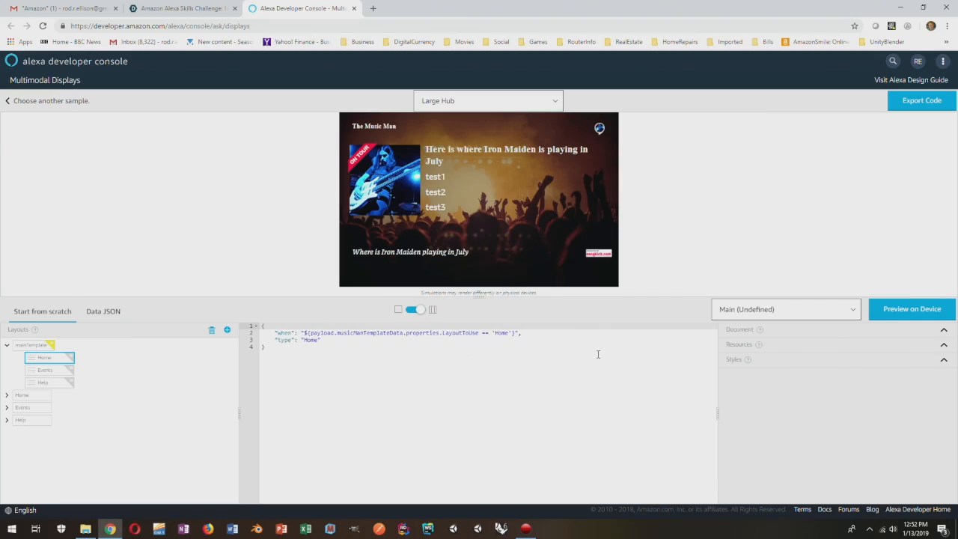
mouse_move(54, 381)
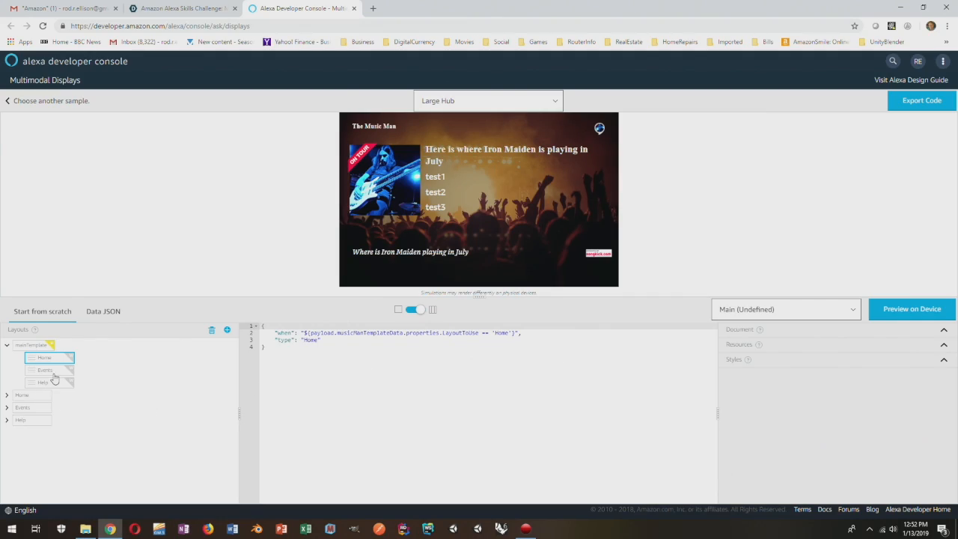